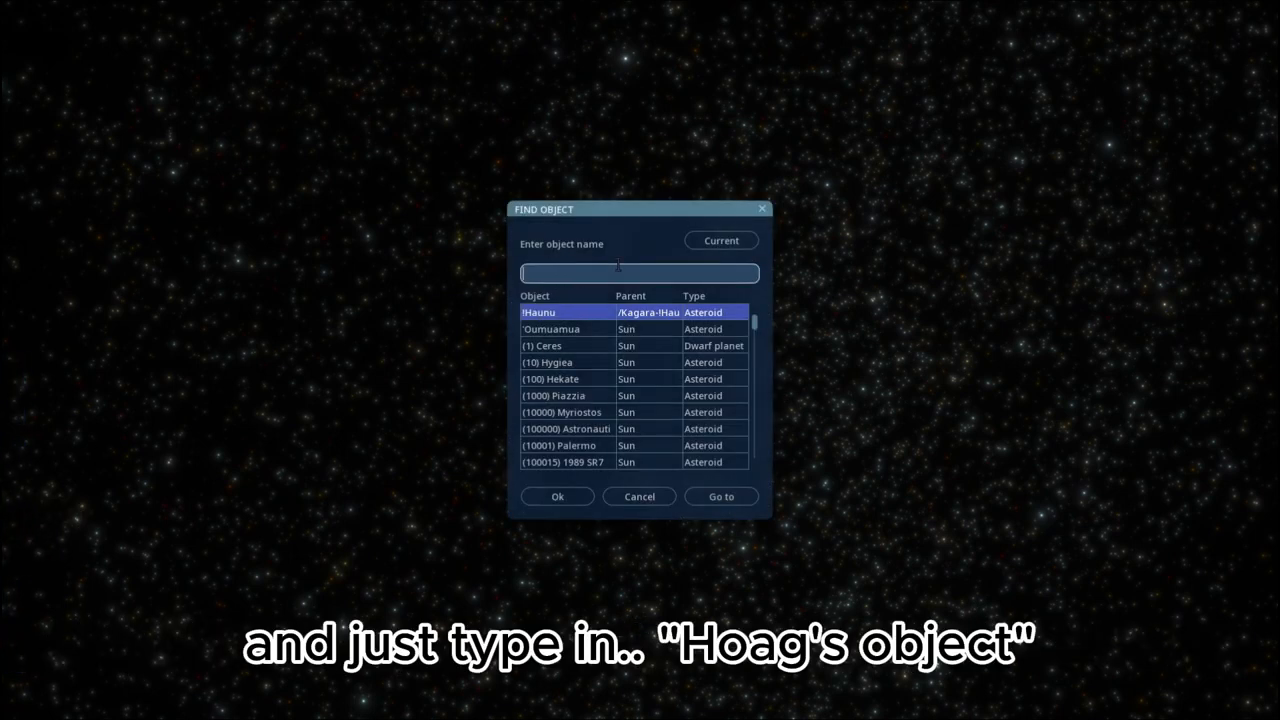
Step: Search for 'Hoa' and go to Hoag's Object from the results
{"action": "type", "text": "Hoag"}
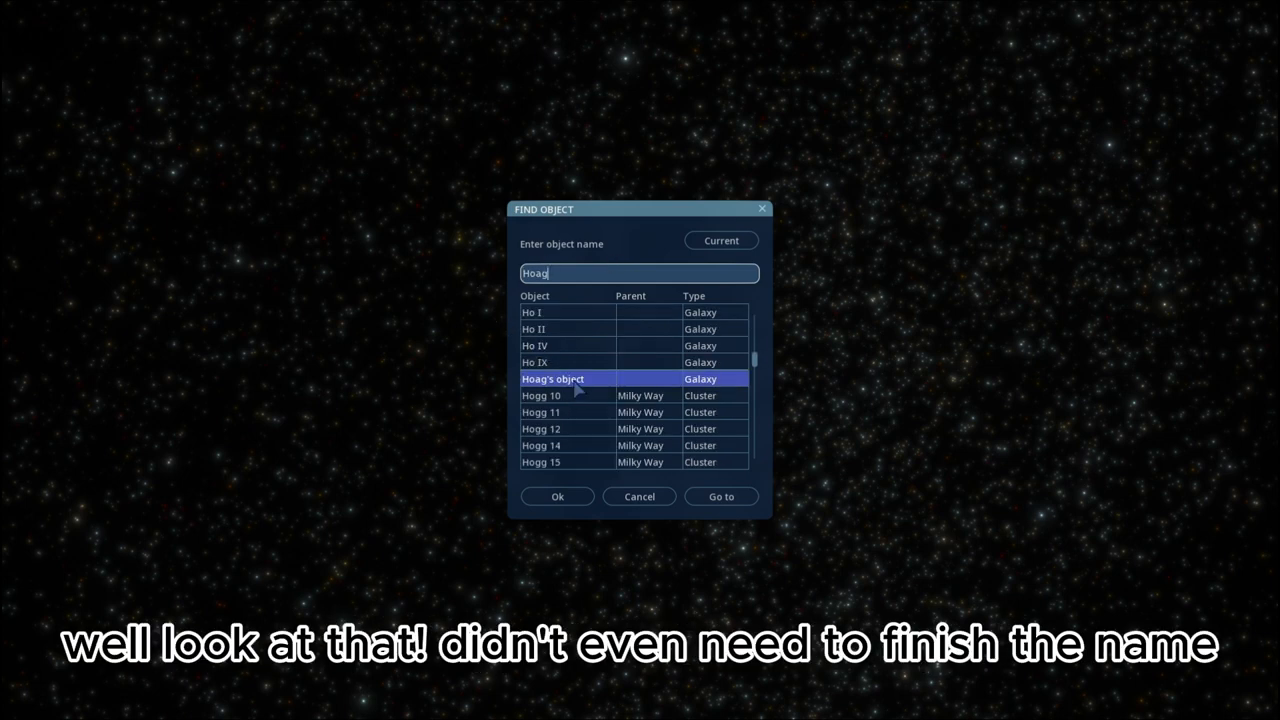
{"action": "left_click", "coordinate": [720, 496]}
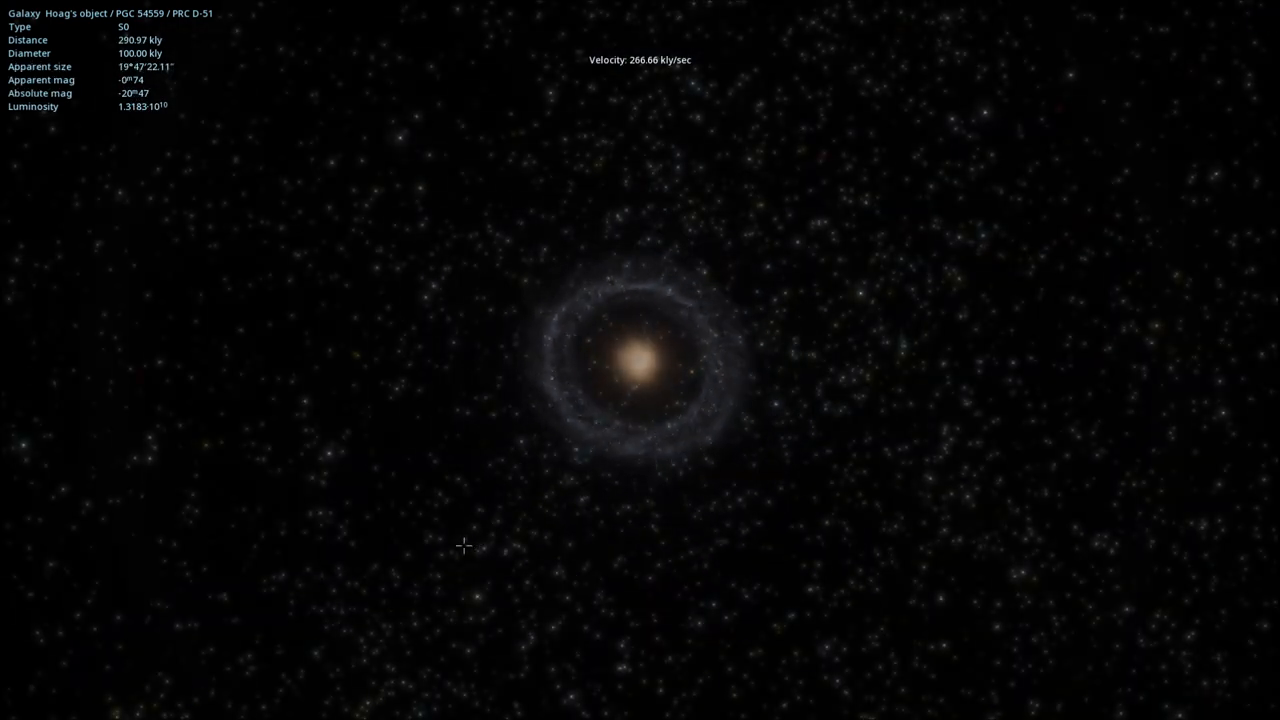
Step: Fly away from Hoag's Object into a galaxy's disk for an edge-on dust-lane view
{"action": "scroll", "scroll_direction": "up", "scroll_amount": 3}
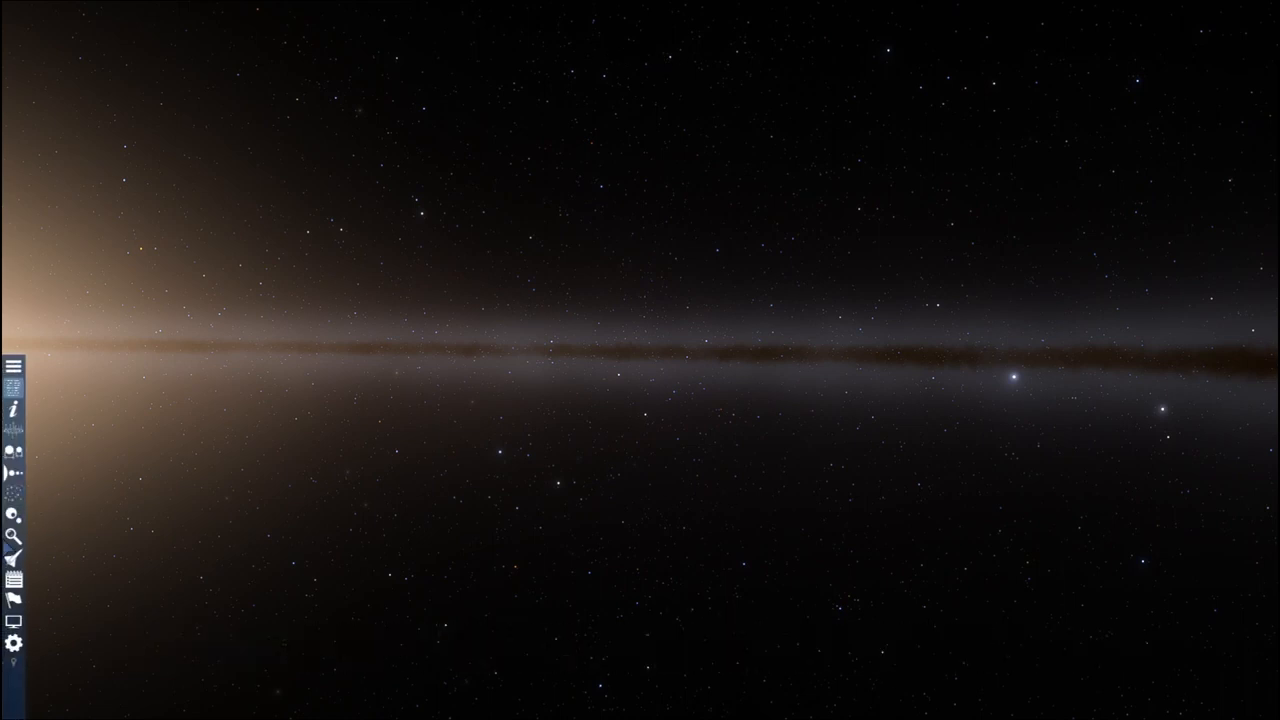
Step: Set the Star Browser radius to 50 and filter for temperate, marine, terra planets with multicellular life
{"action": "left_click", "coordinate": [12, 536]}
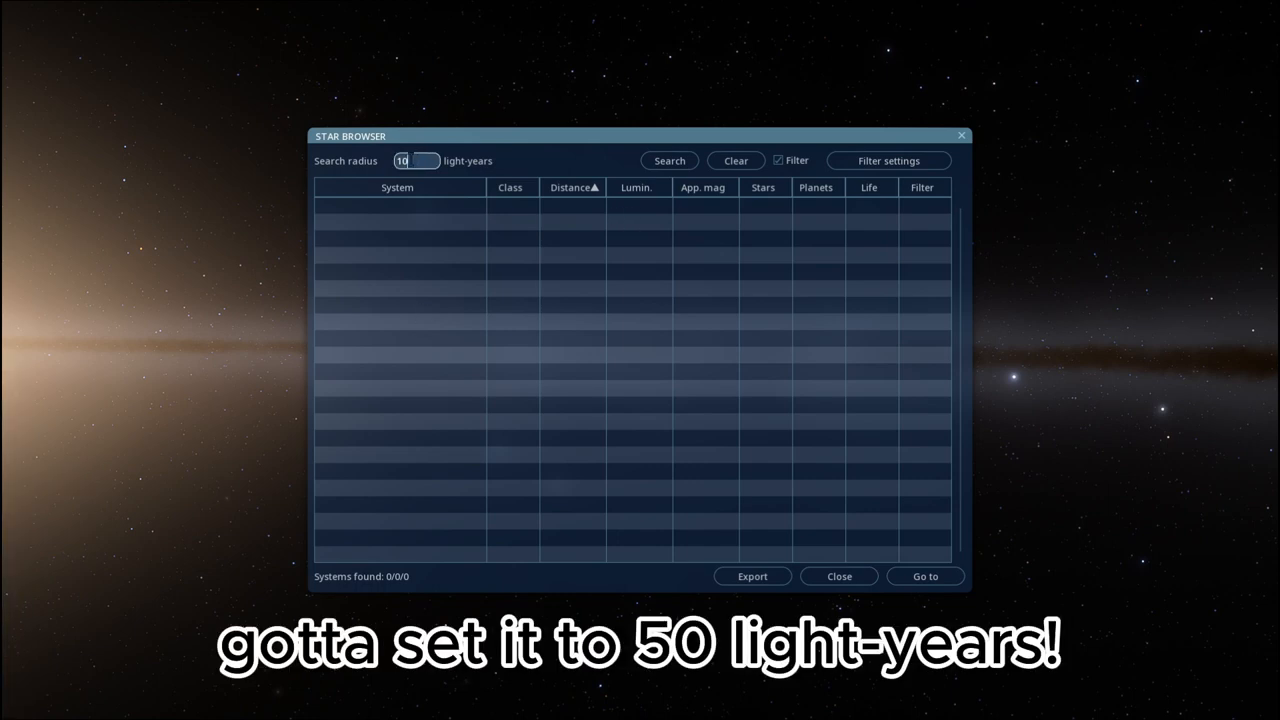
{"action": "type", "text": "50"}
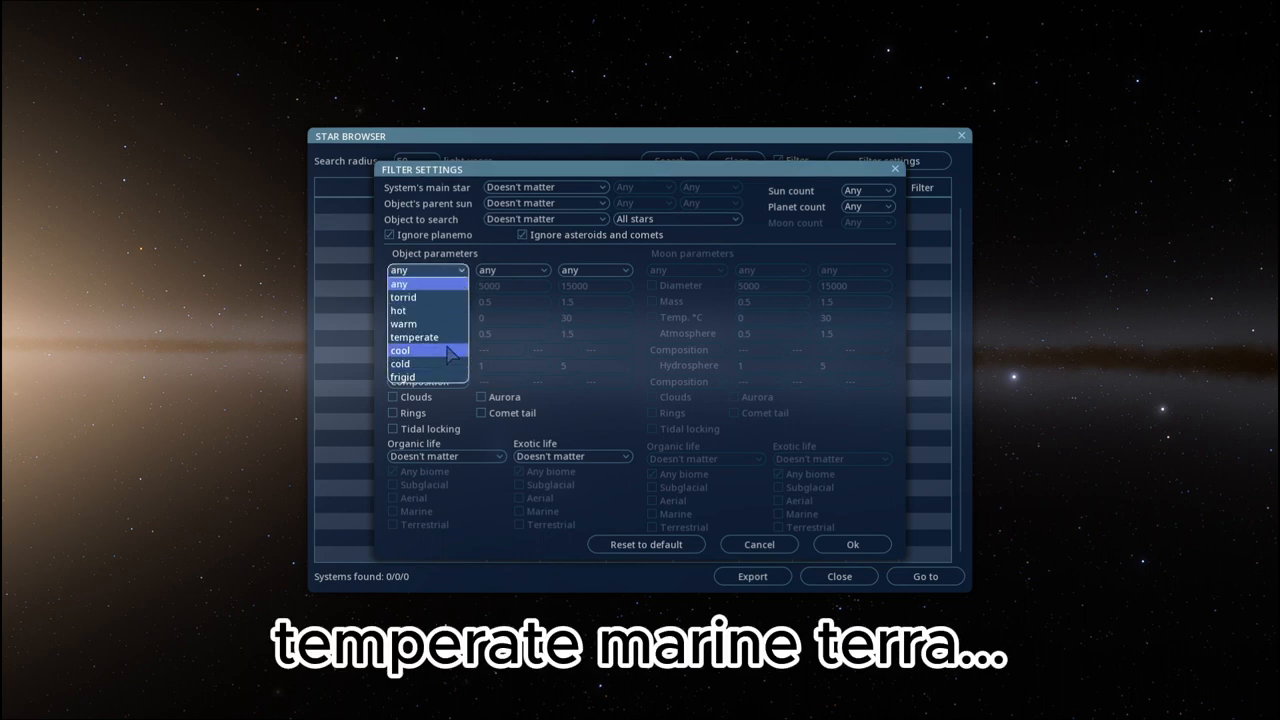
{"action": "left_click", "coordinate": [412, 336]}
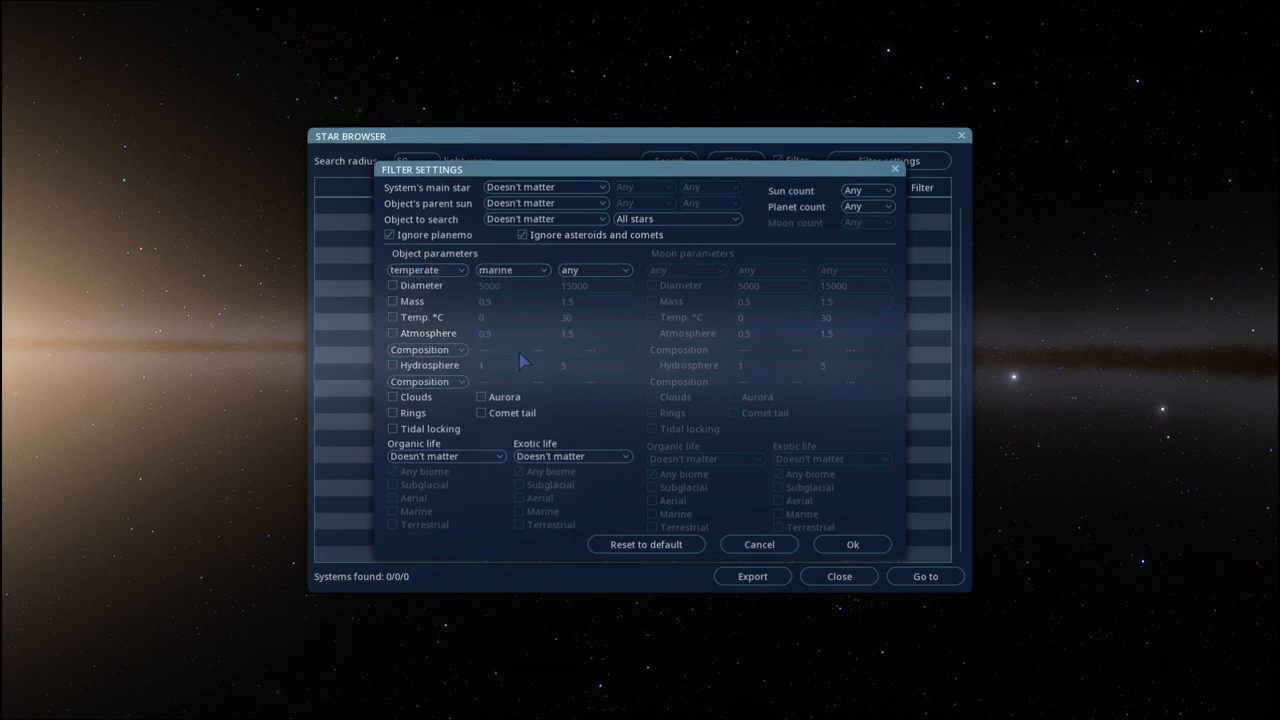
{"action": "left_click", "coordinate": [596, 270]}
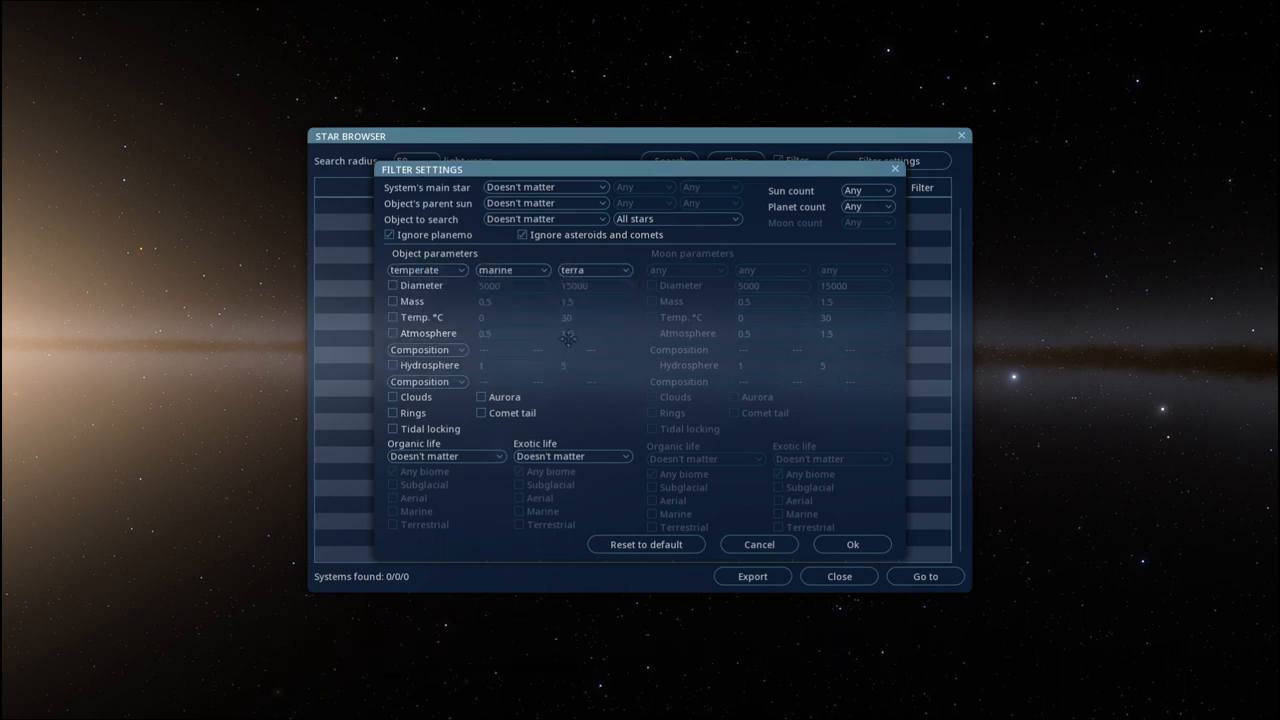
{"action": "left_click", "coordinate": [444, 456]}
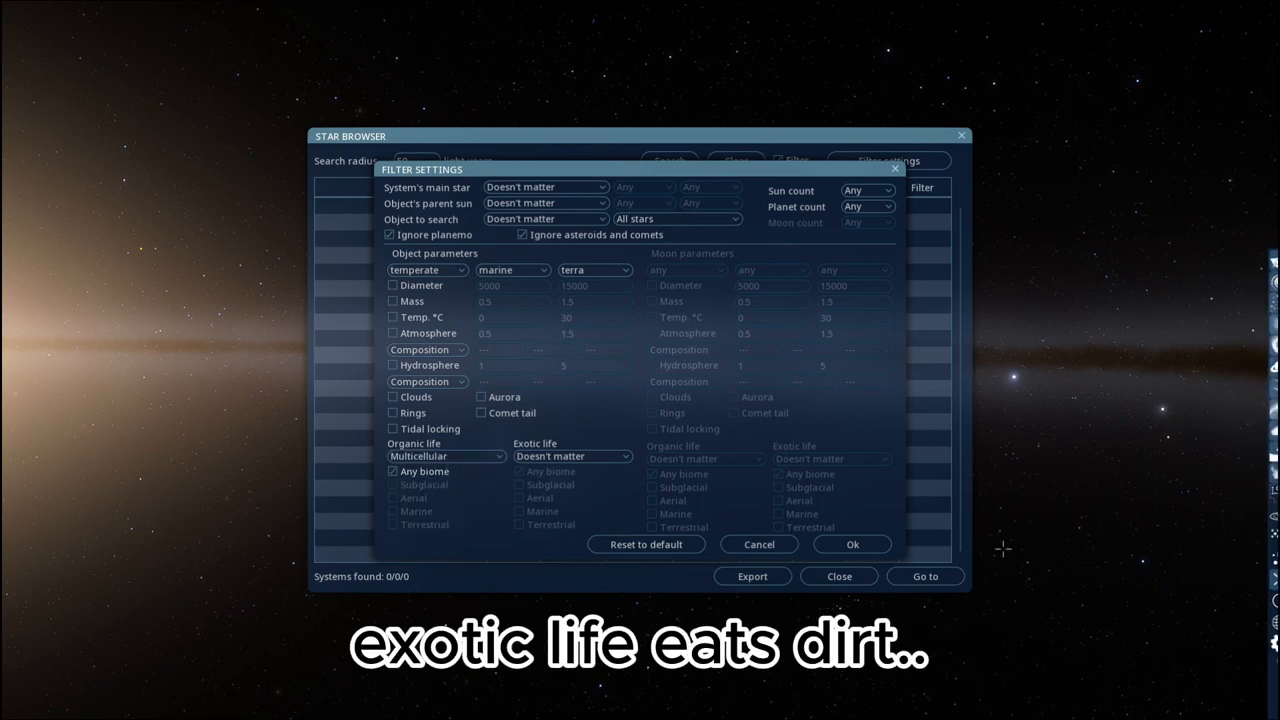
{"action": "left_click", "coordinate": [852, 544]}
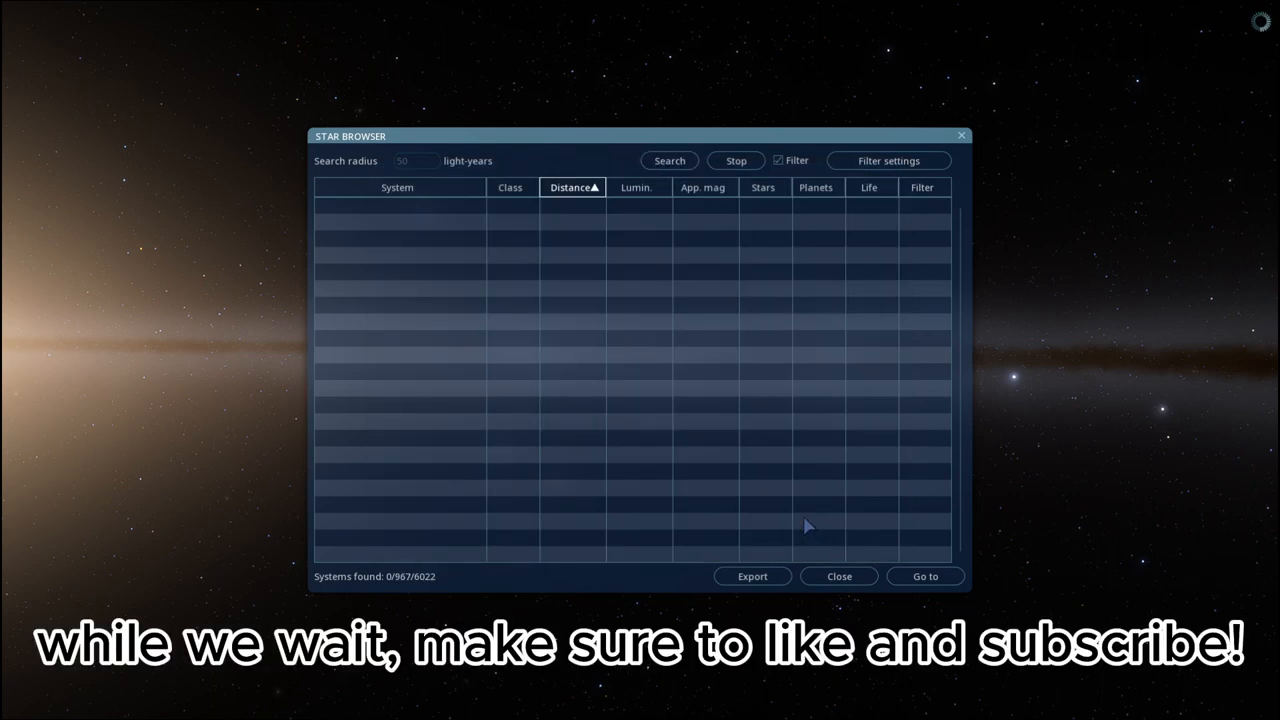
Step: Select the two-star system from the two matching results
{"action": "left_click", "coordinate": [668, 160]}
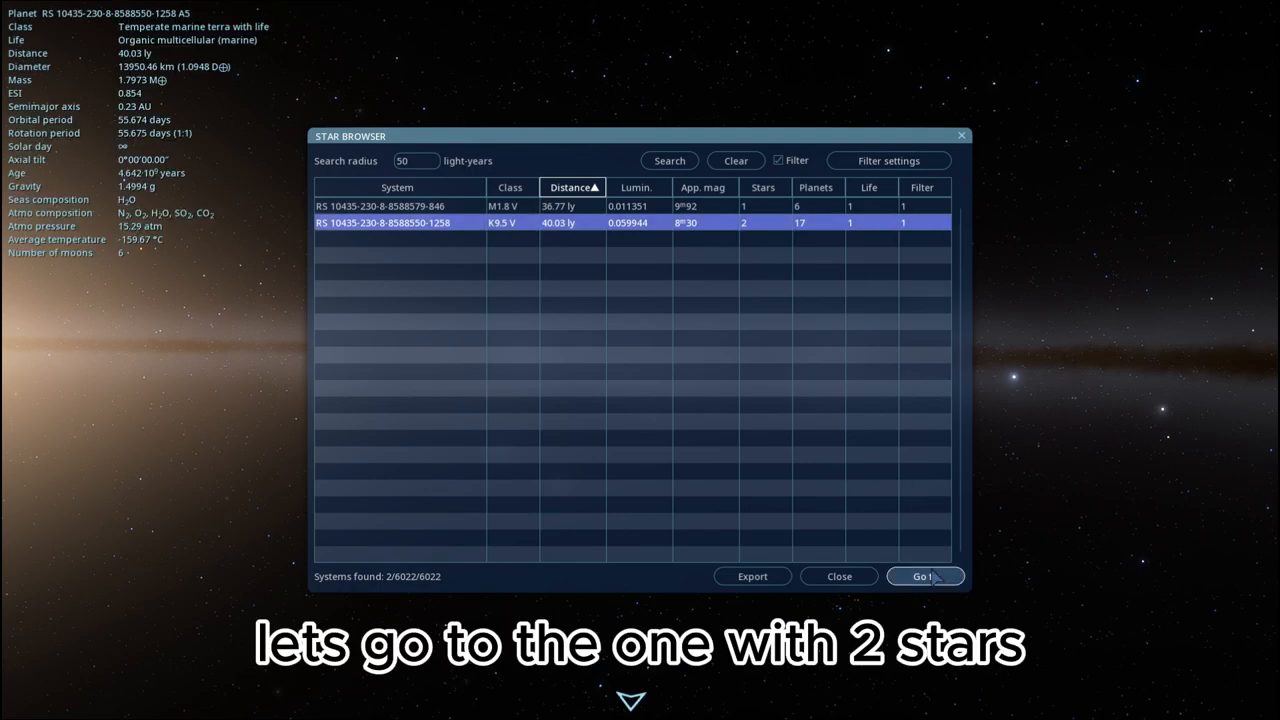
{"action": "left_click", "coordinate": [924, 576]}
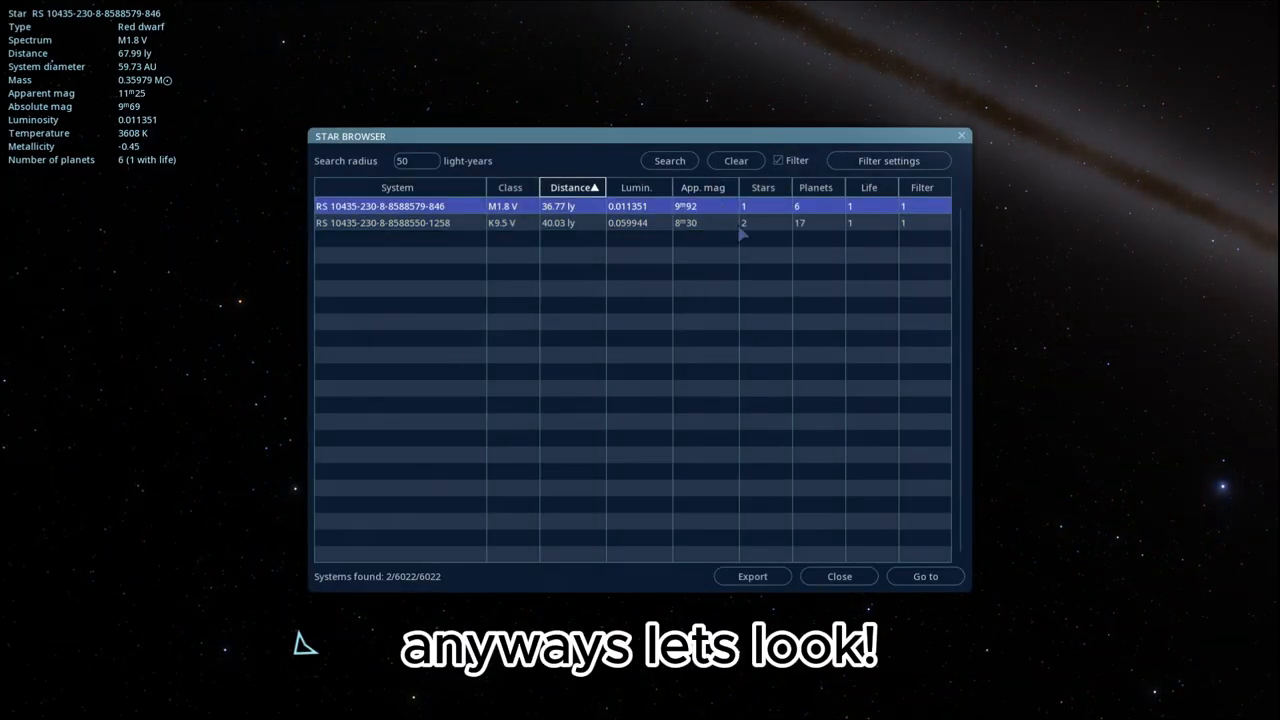
Step: Go to the red dwarf system and close the Star Browser results
{"action": "left_click", "coordinate": [924, 576]}
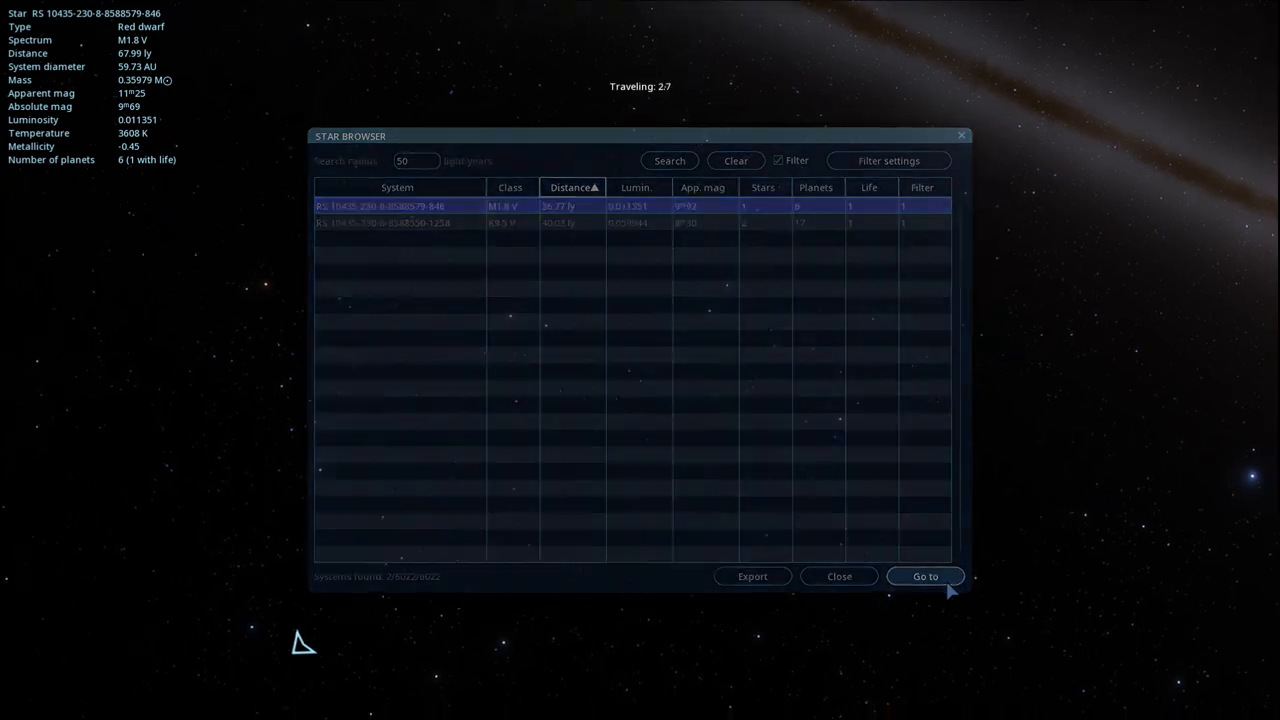
{"action": "left_click", "coordinate": [924, 576]}
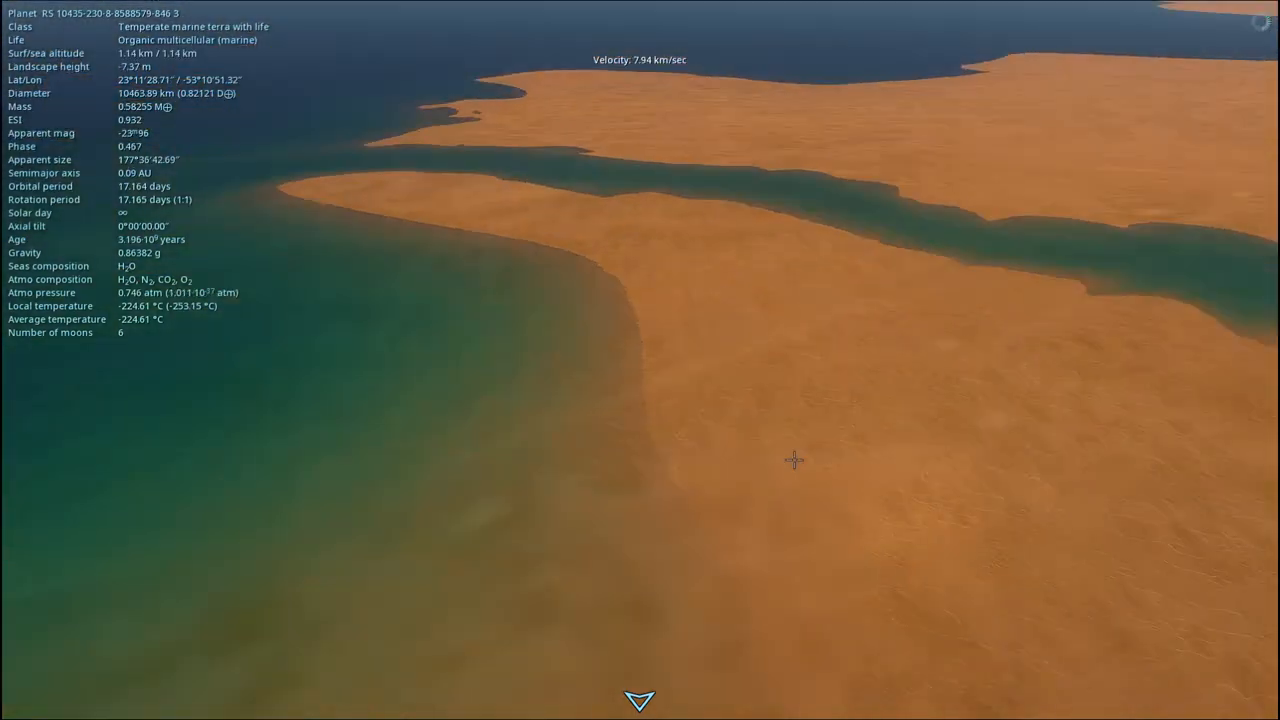
Step: Pull back from the marine planet's surface to see the whole reddish world and its seas
{"action": "scroll", "scroll_direction": "down", "scroll_amount": 3}
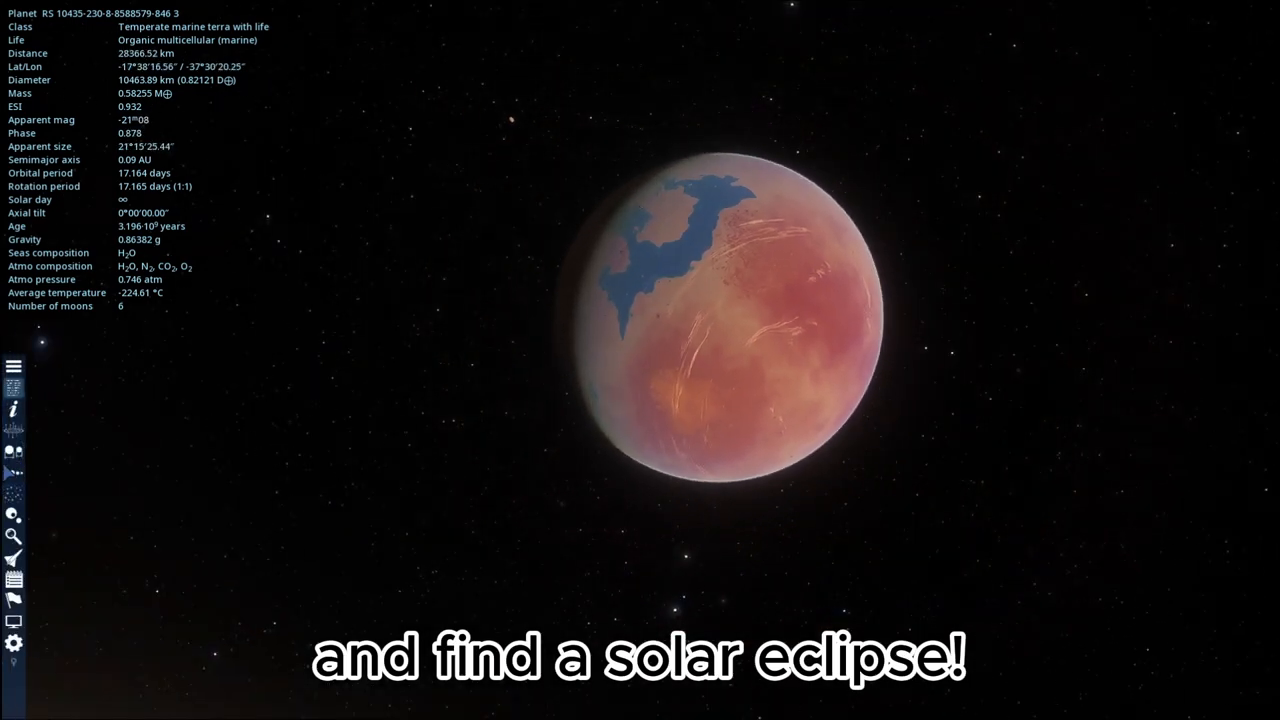
Step: Launch the Event Finder from the left toolbar for the planet's system
{"action": "left_click", "coordinate": [14, 516]}
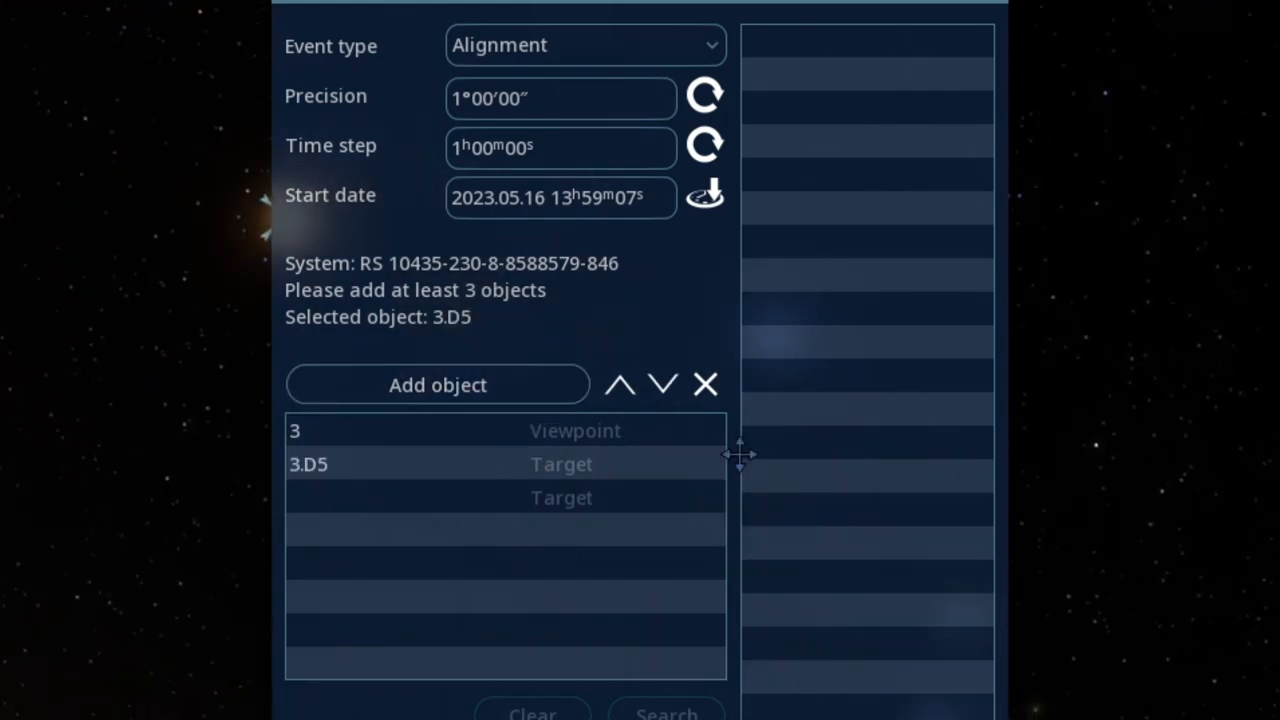
Step: Switch the event type to Eclipse and add moon 3.D1 as the eclipsing body
{"action": "left_click", "coordinate": [584, 44]}
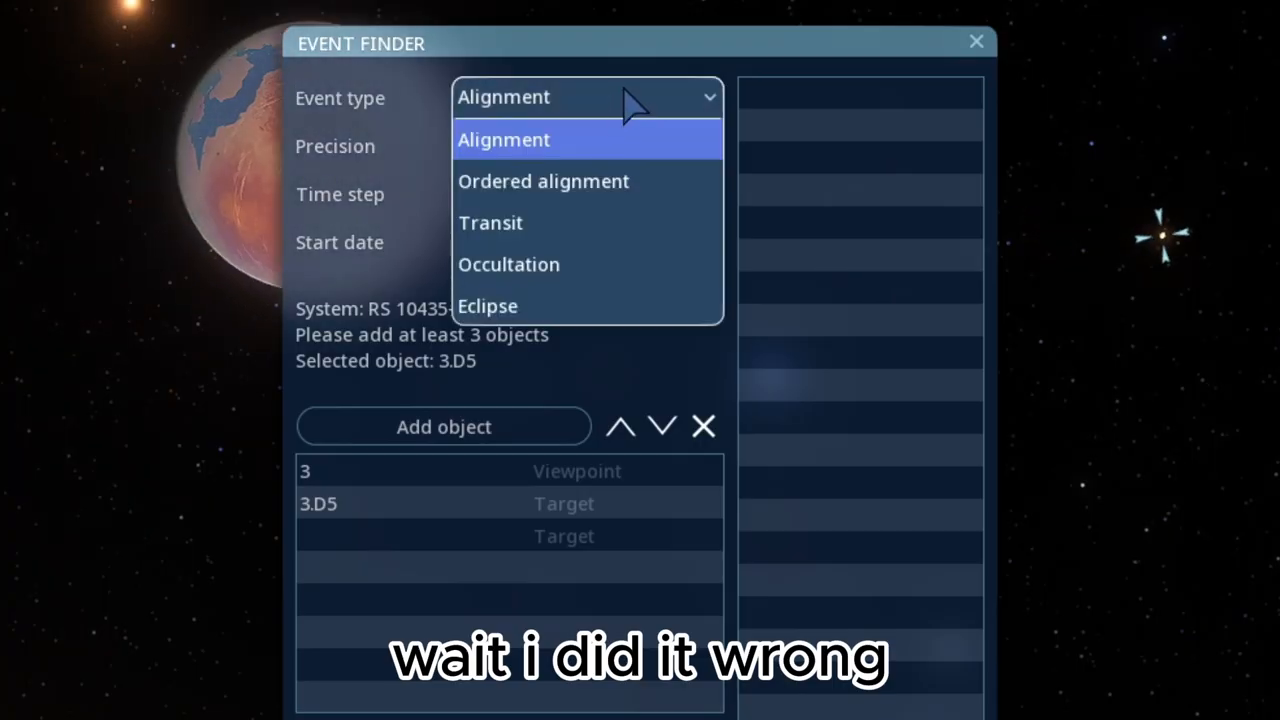
{"action": "left_click", "coordinate": [488, 306]}
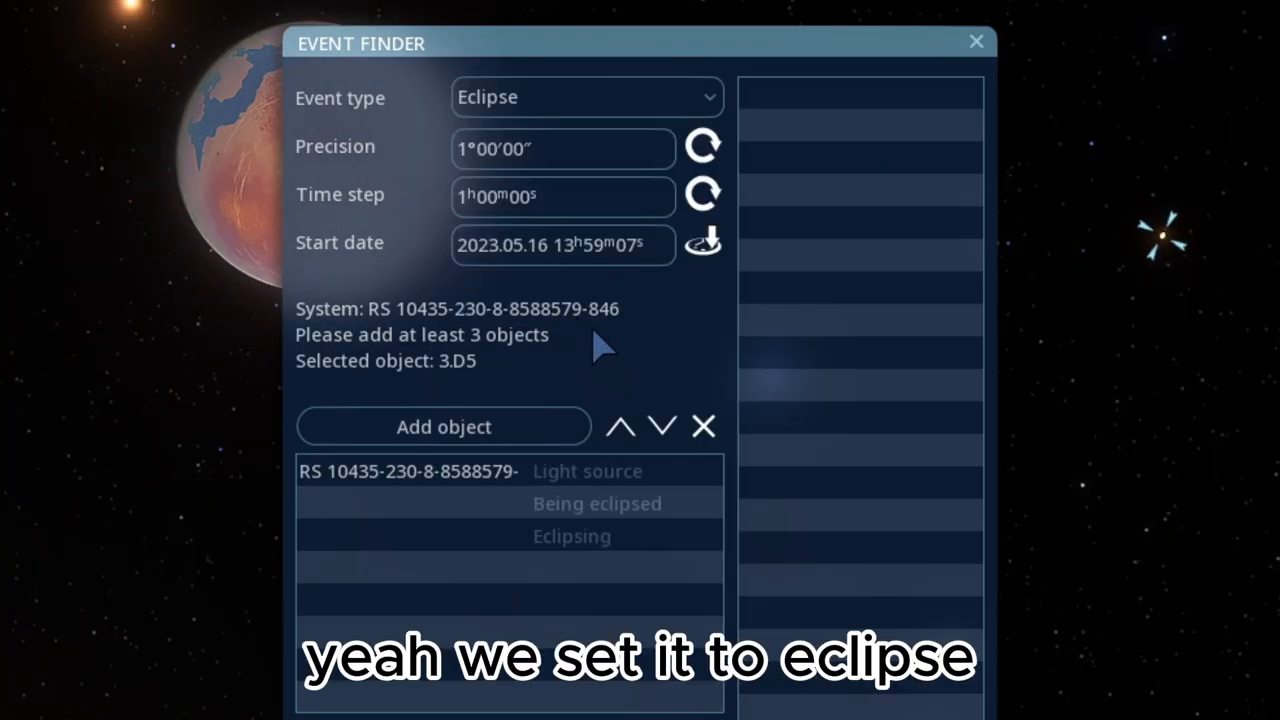
{"action": "mouse_move", "coordinate": [750, 560]}
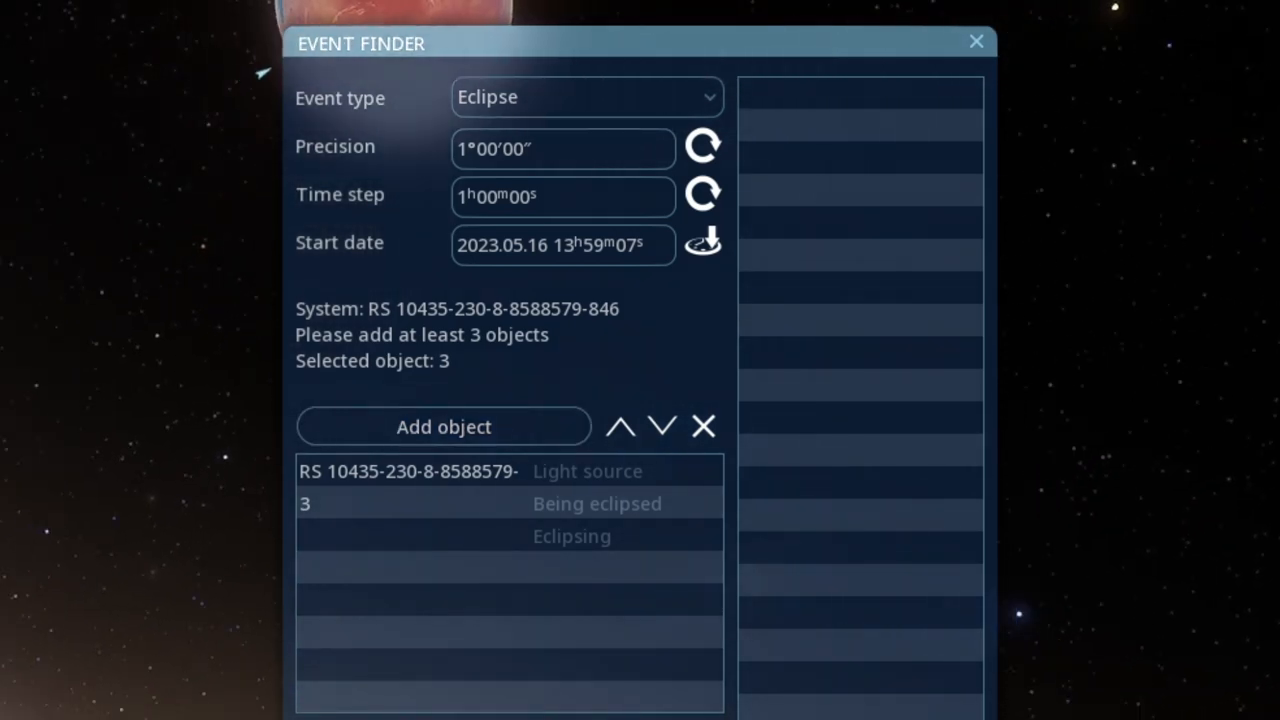
{"action": "left_click", "coordinate": [444, 426]}
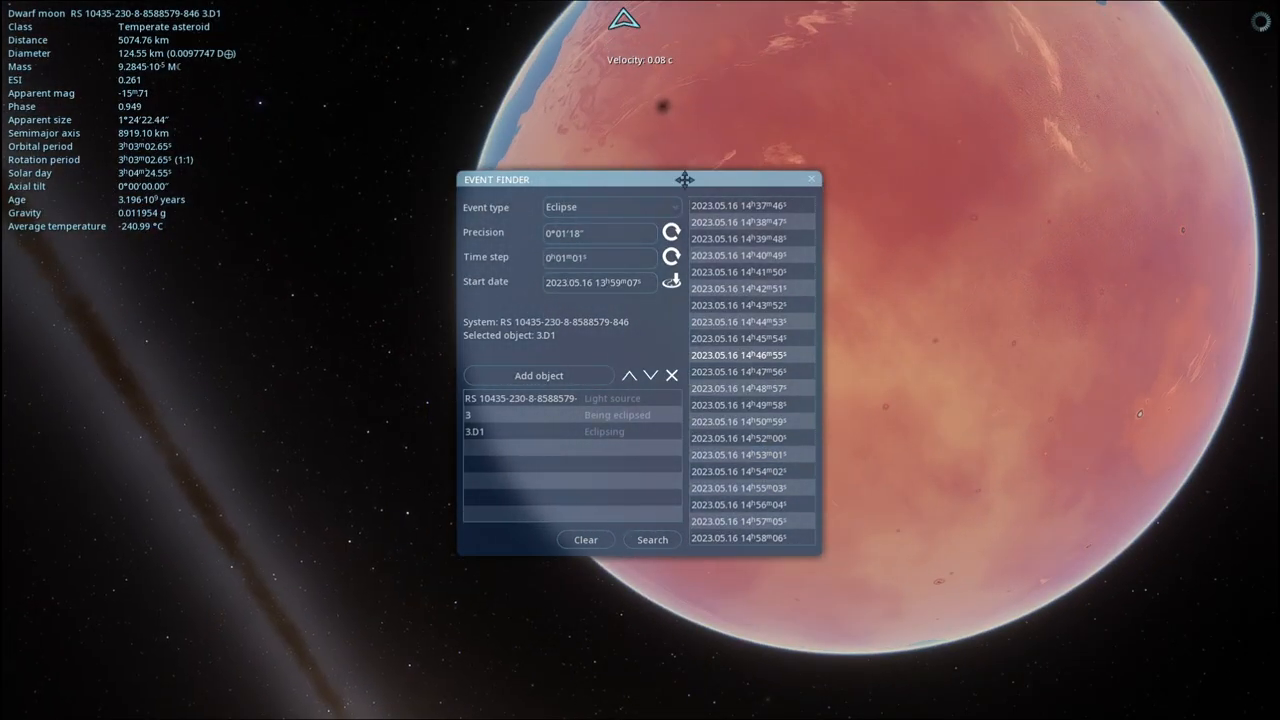
Step: Move the Event Finder window down to reveal the moon's shadow on the planet
{"action": "left_click_drag", "start_coordinate": [684, 180], "coordinate": [684, 402]}
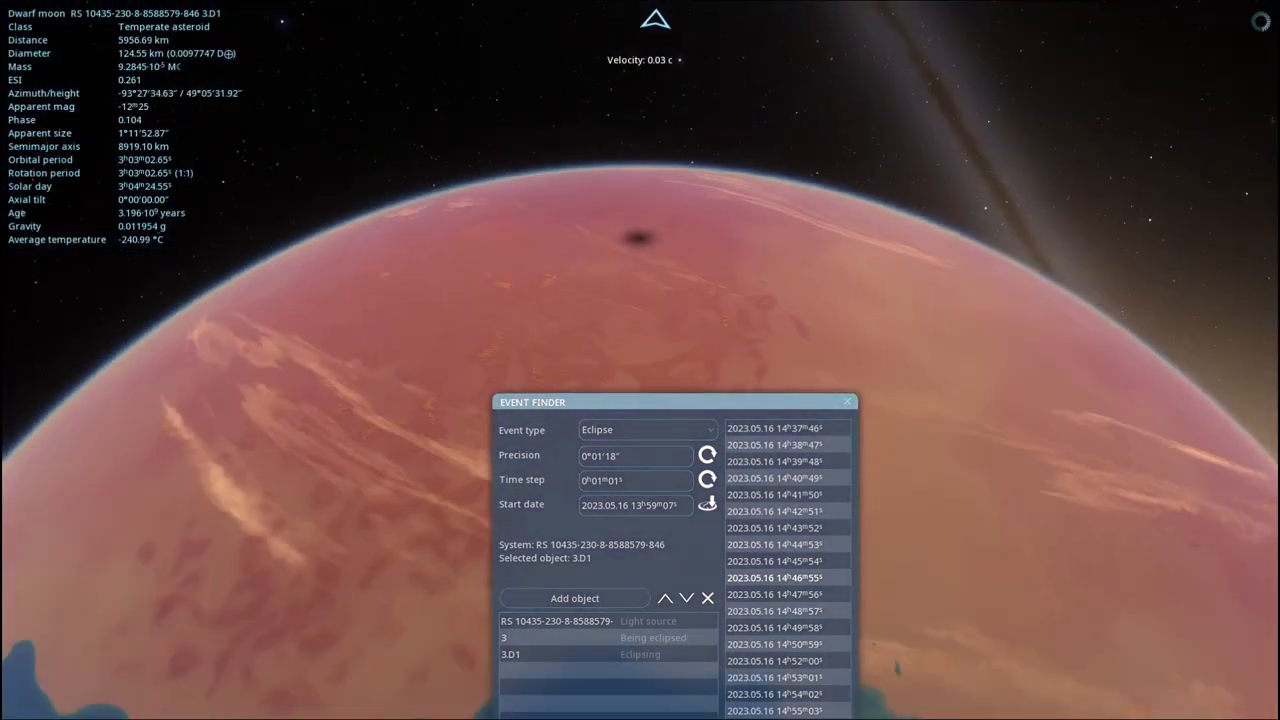
Step: Jump between several listed eclipse times to view the moon's shadow at each
{"action": "left_click", "coordinate": [784, 644]}
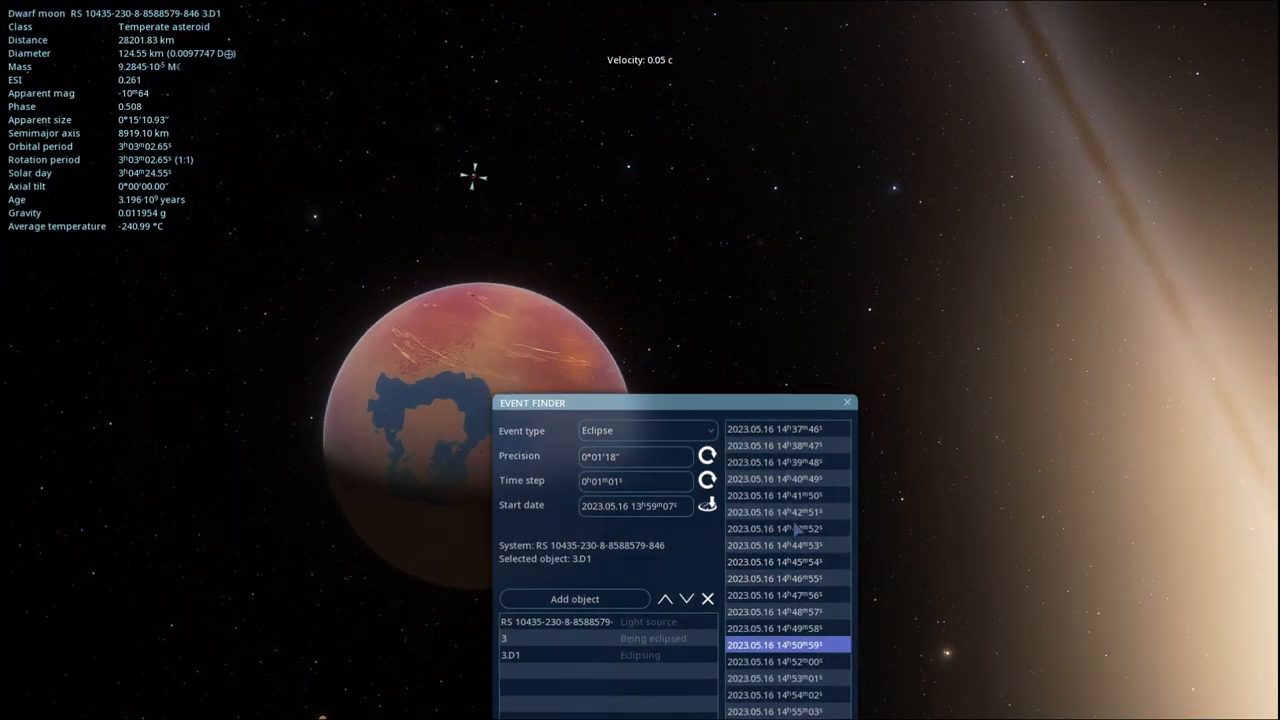
{"action": "left_click", "coordinate": [788, 428]}
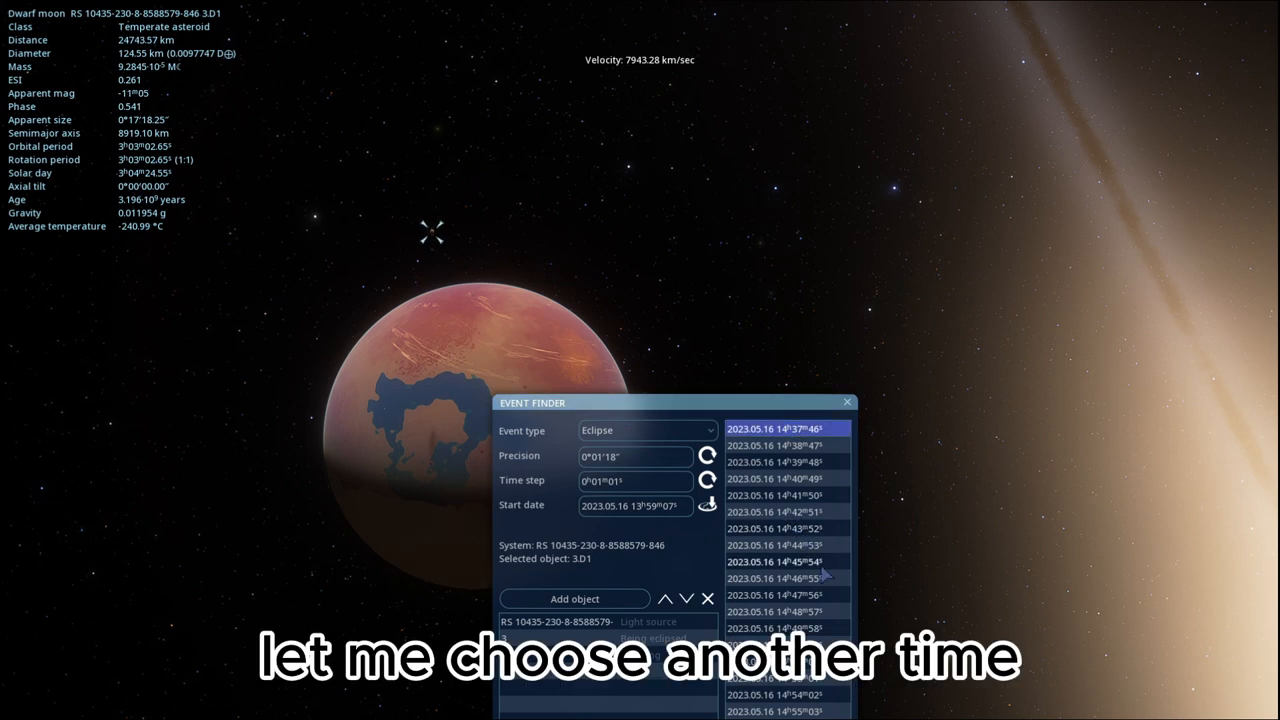
{"action": "left_click", "coordinate": [788, 544]}
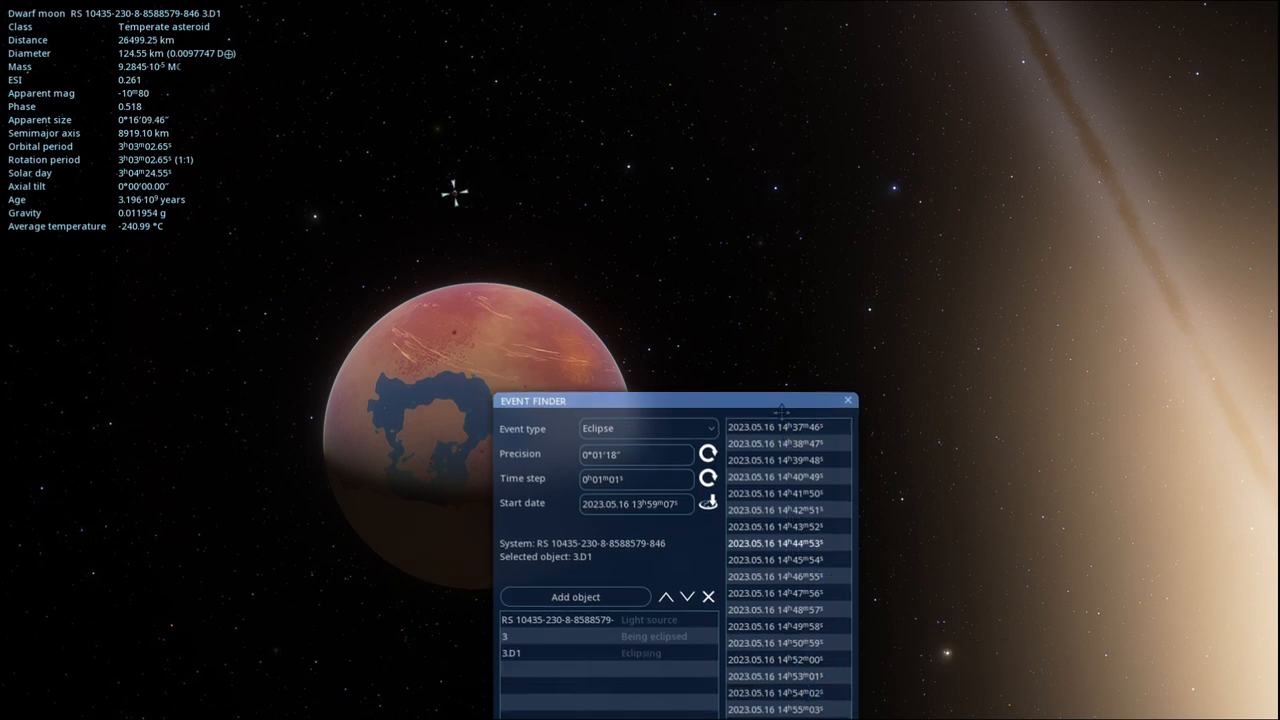
{"action": "left_click", "coordinate": [784, 426]}
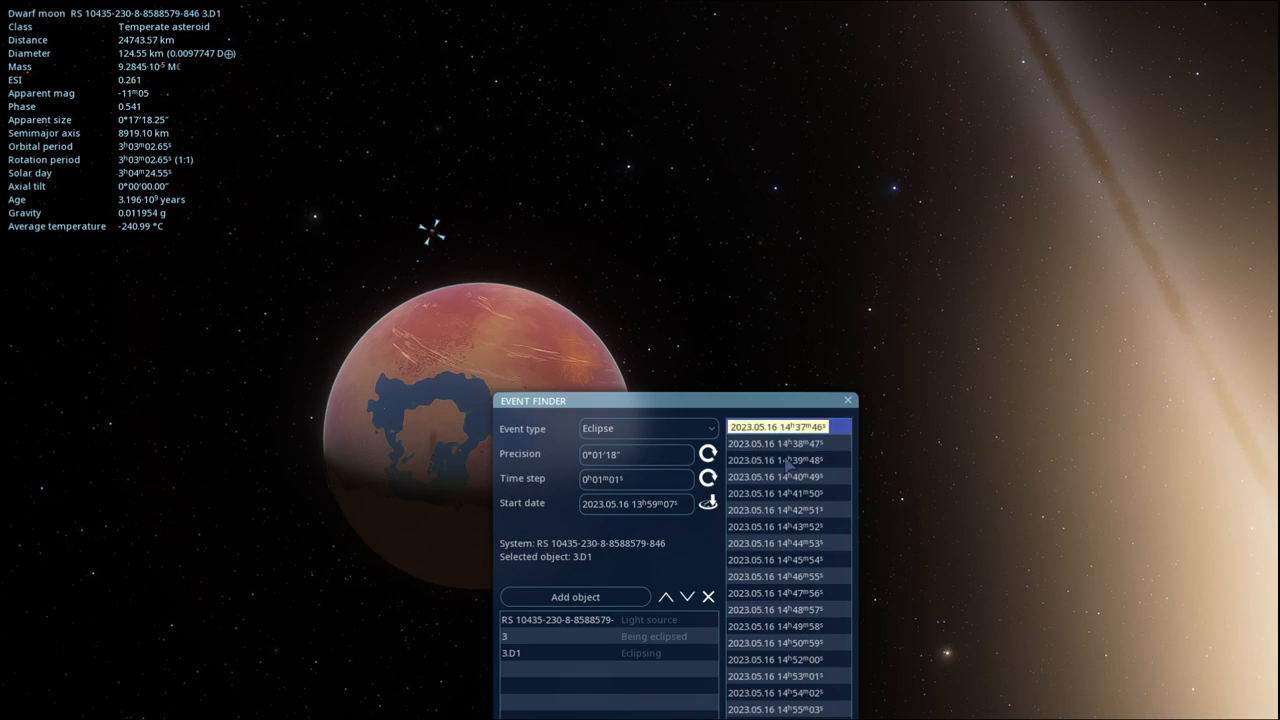
{"action": "left_click", "coordinate": [788, 444]}
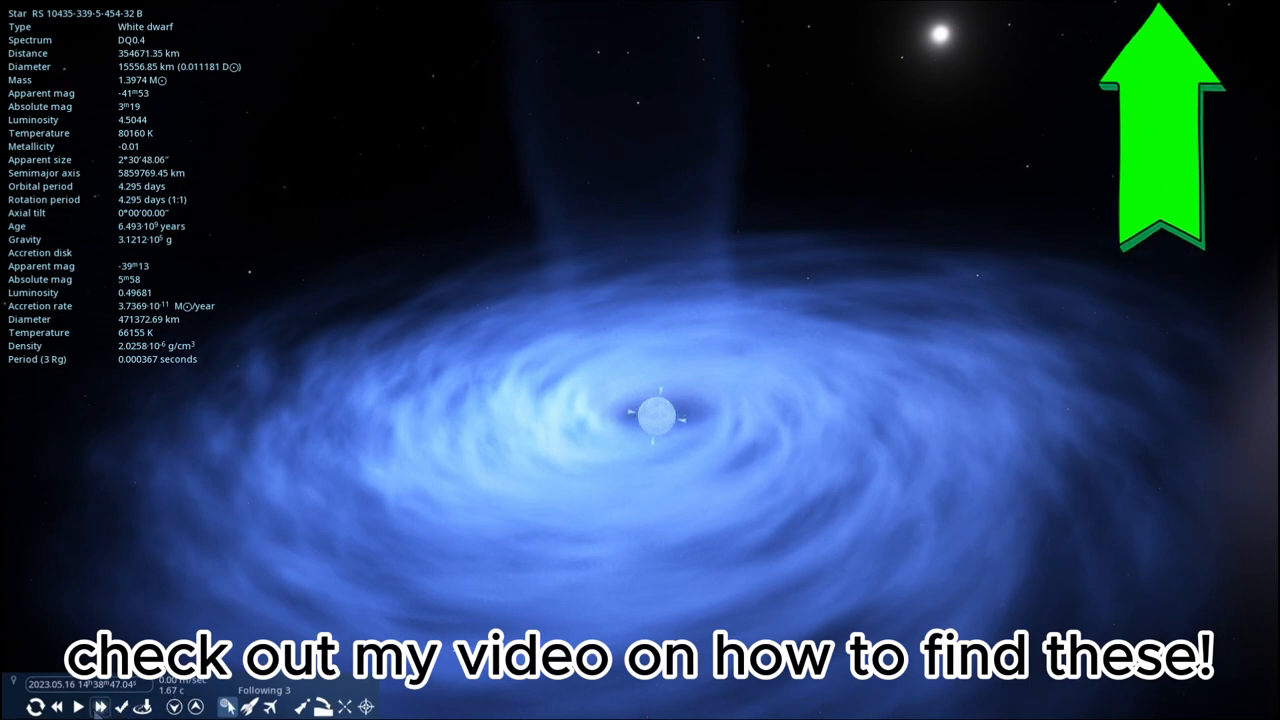
Step: Resume time so the white dwarf's blue accretion disk visibly spins
{"action": "left_click", "coordinate": [80, 706]}
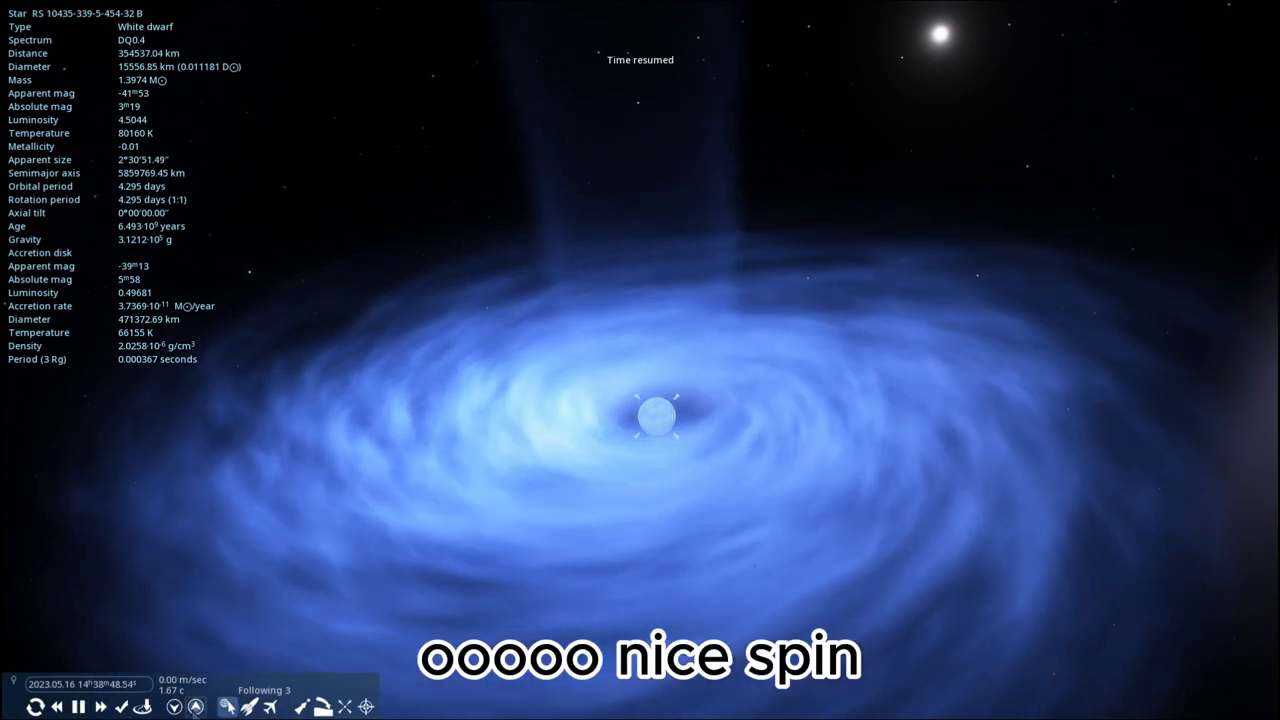